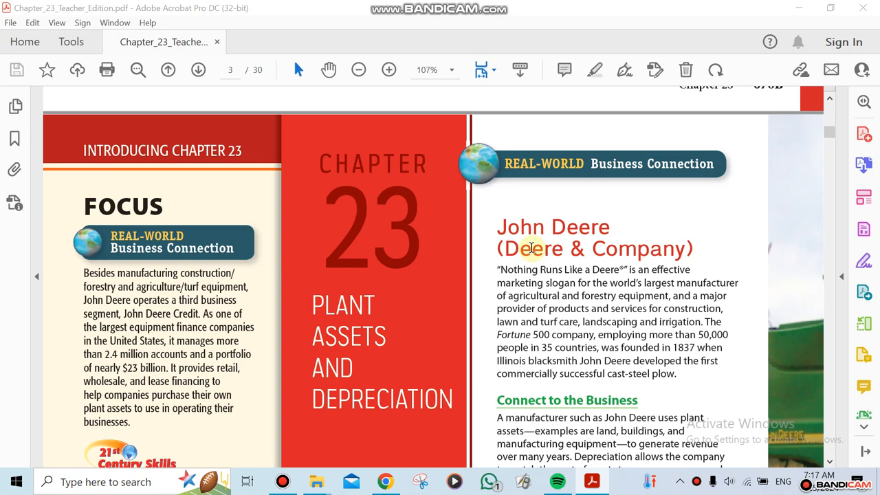
pyautogui.scroll(-3)
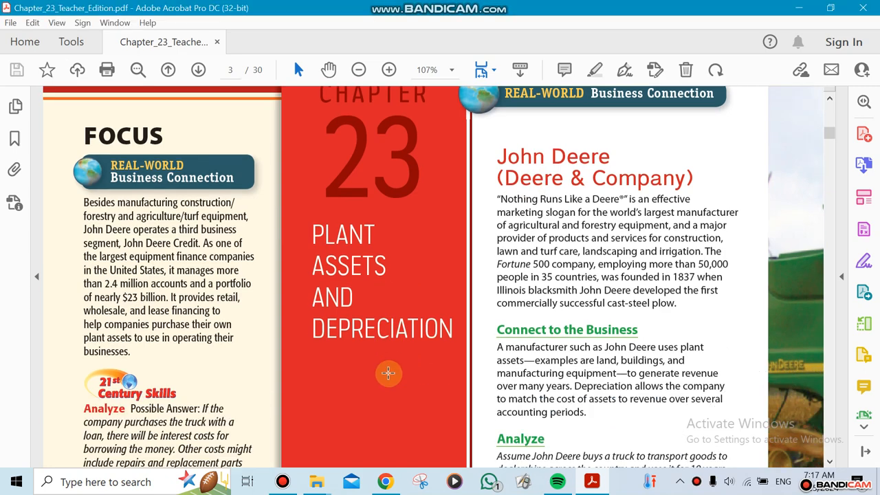
pyautogui.scroll(-3)
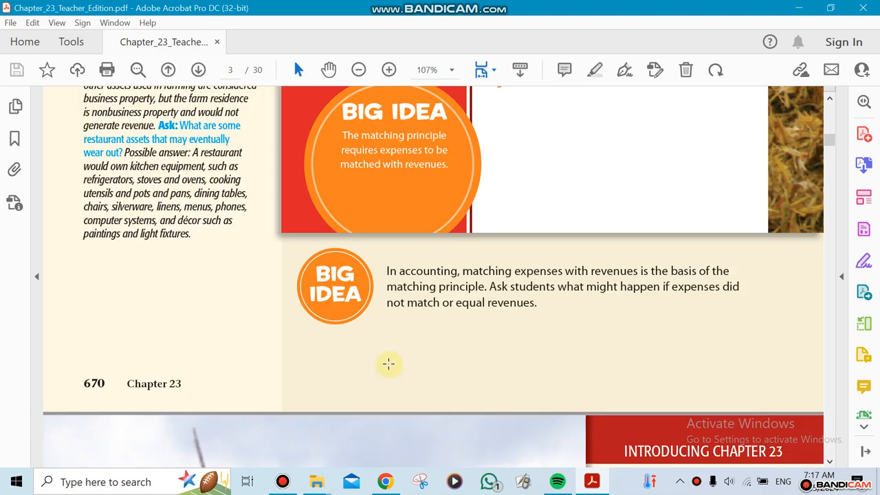
pyautogui.scroll(-3)
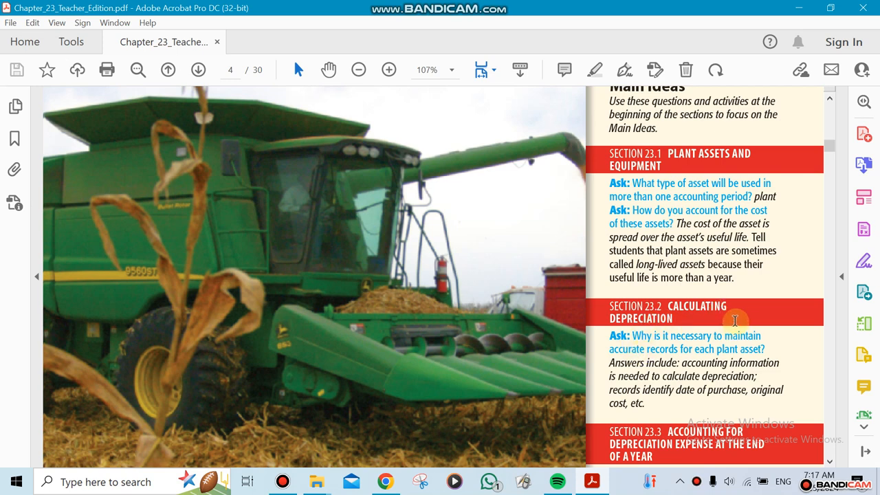
pyautogui.scroll(-3)
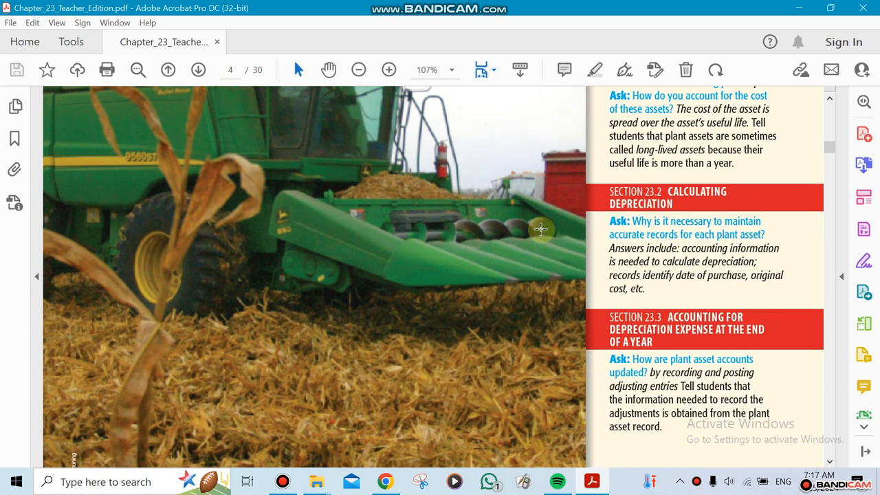
pyautogui.moveTo(522, 334)
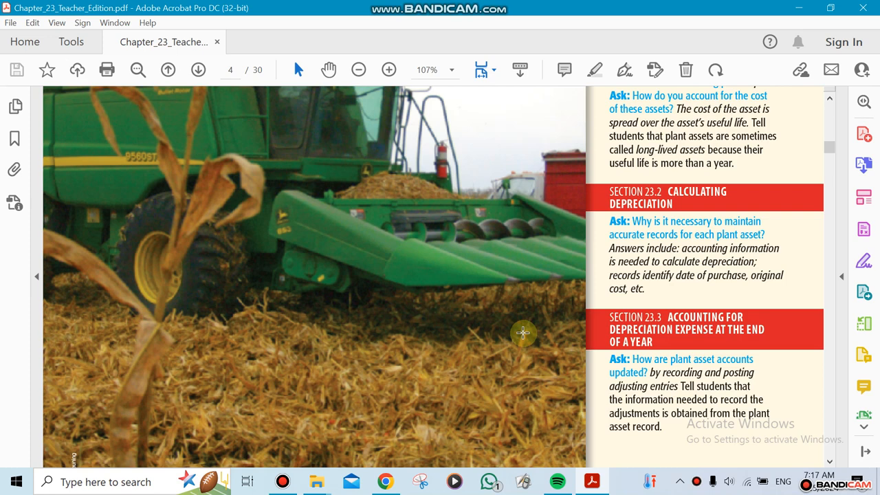
pyautogui.scroll(-3)
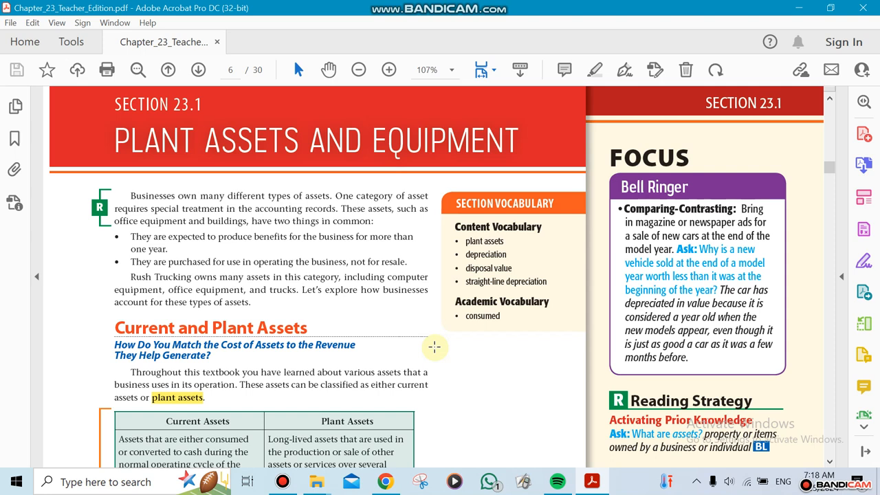
pyautogui.scroll(-3)
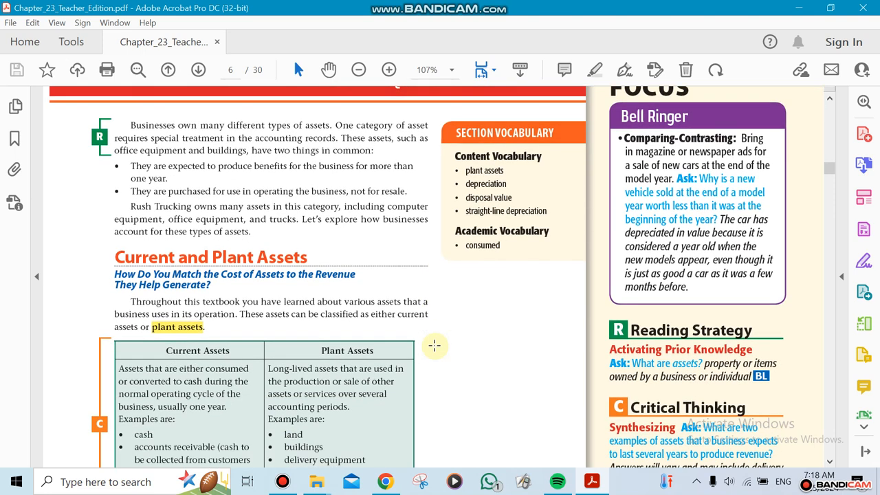
pyautogui.scroll(-3)
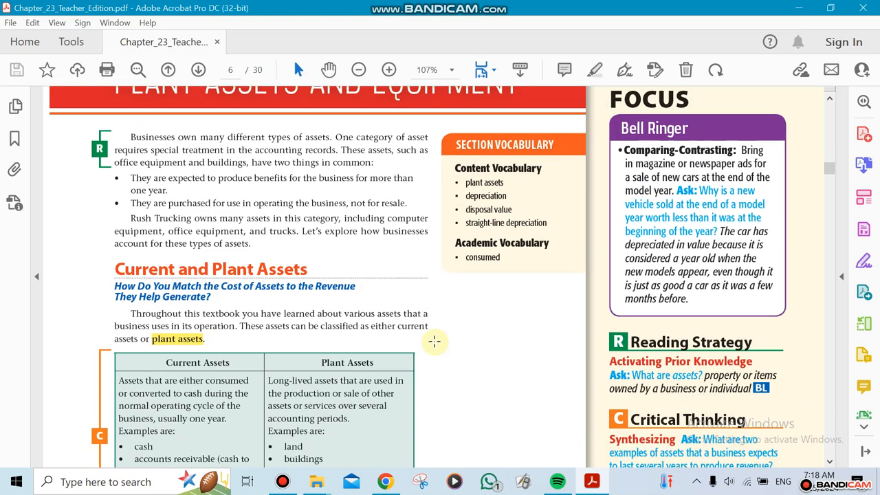
pyautogui.scroll(-3)
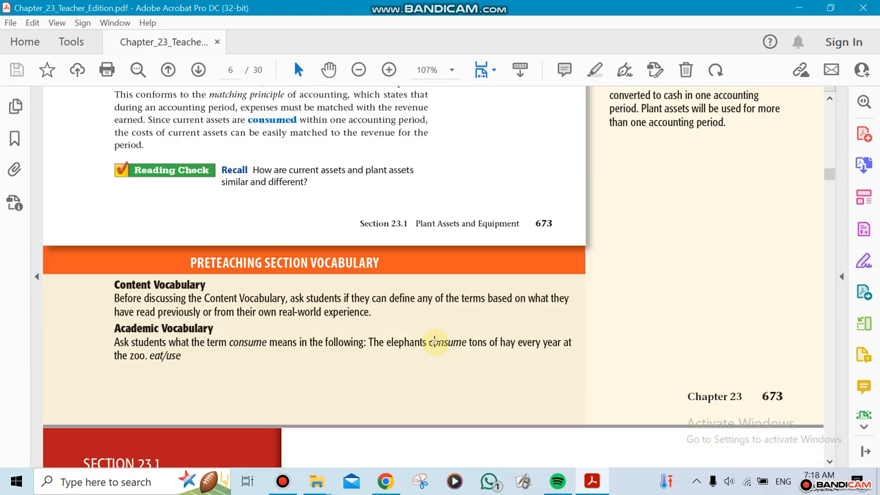
pyautogui.scroll(-3)
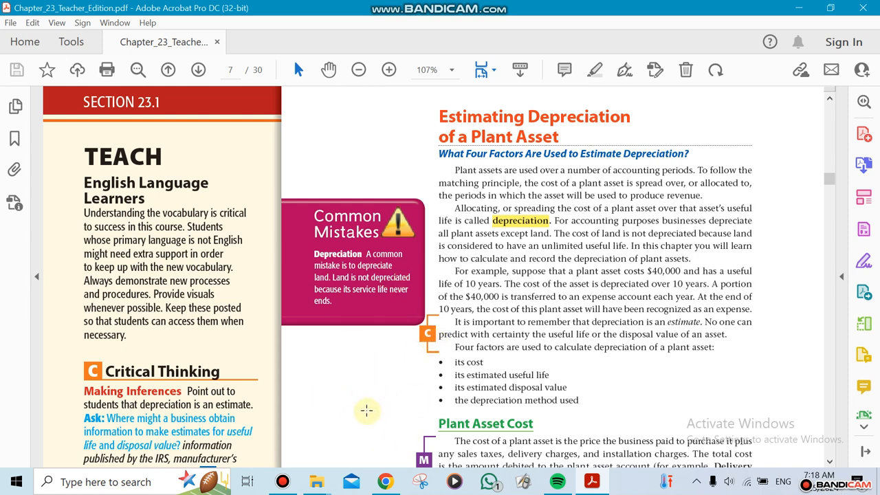
pyautogui.moveTo(374, 403)
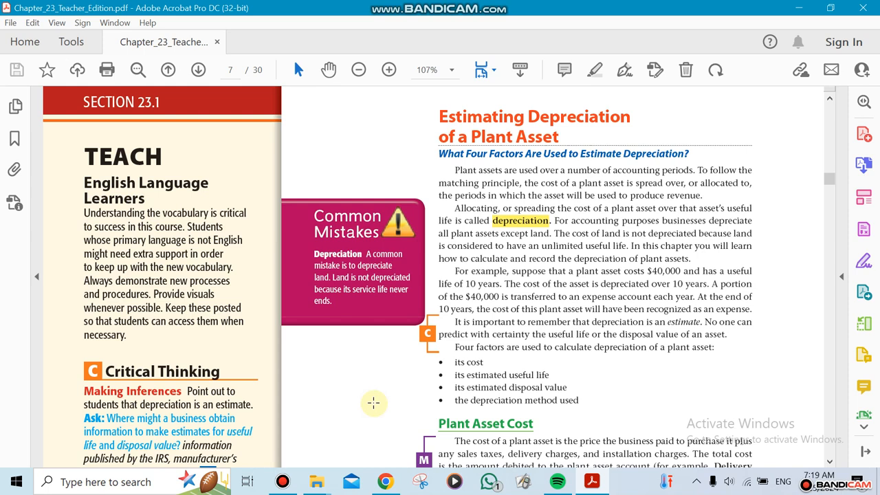
pyautogui.moveTo(370, 422)
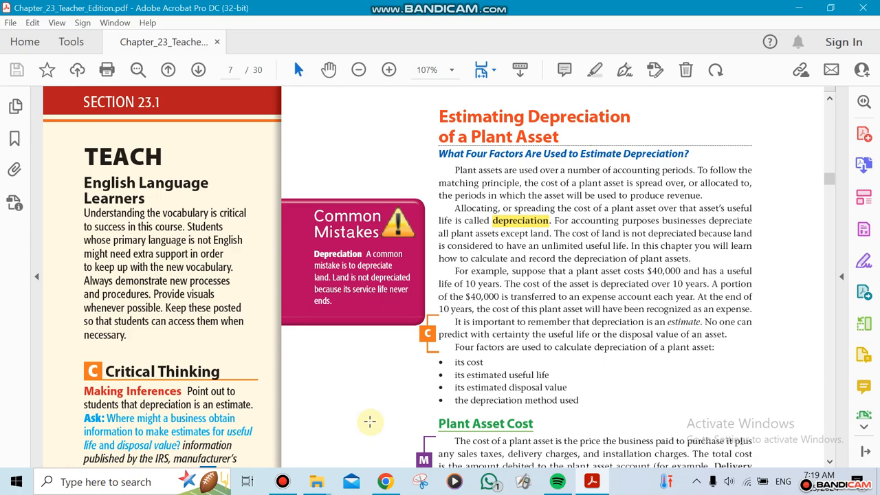
pyautogui.scroll(-3)
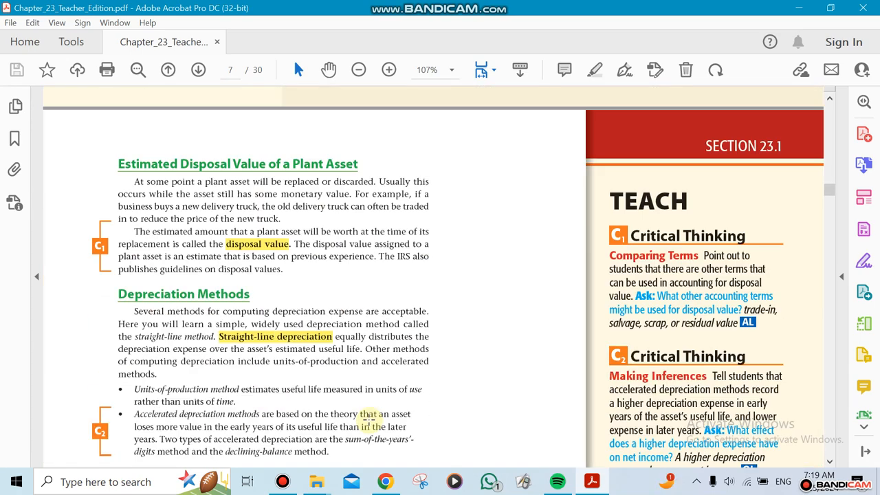
pyautogui.scroll(-3)
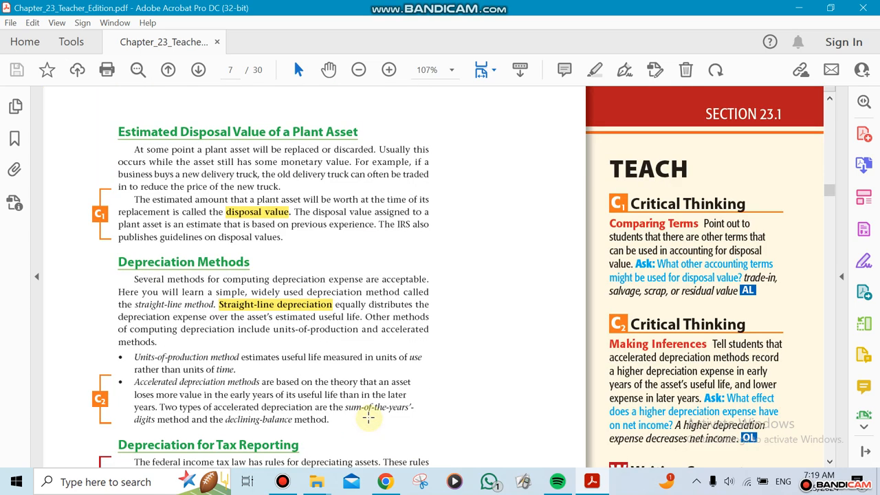
pyautogui.scroll(-3)
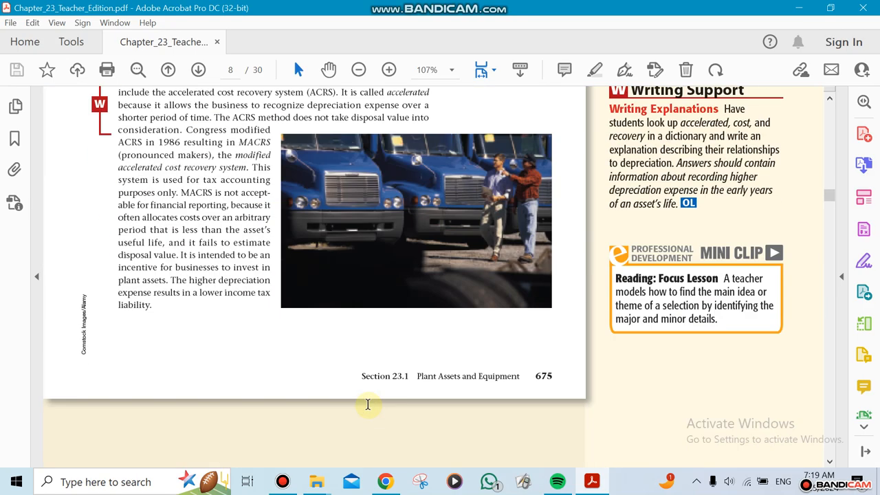
pyautogui.scroll(-3)
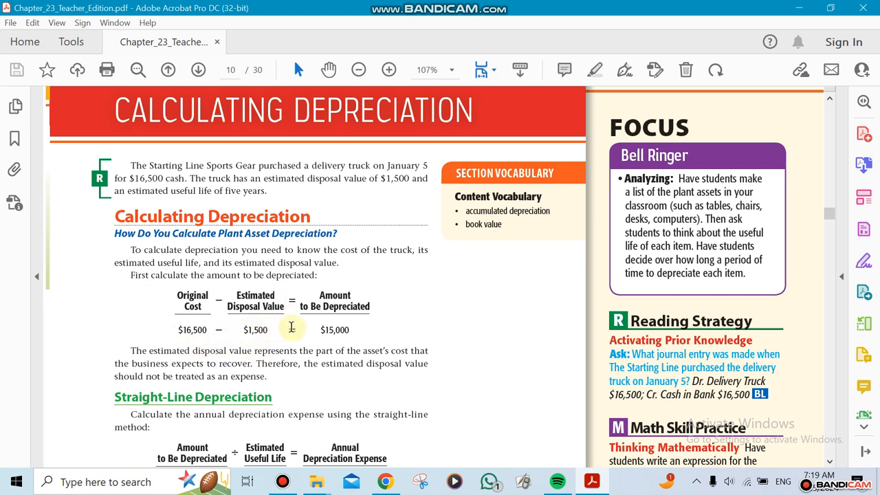
pyautogui.moveTo(337, 339)
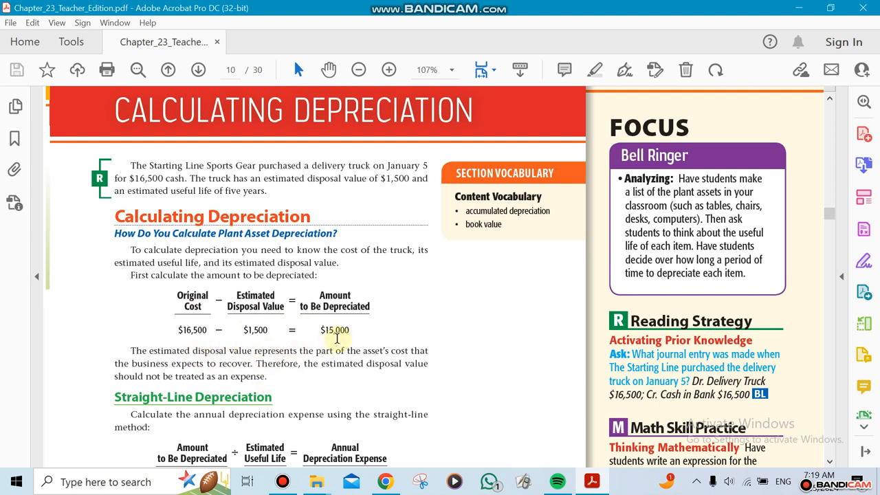
pyautogui.scroll(-3)
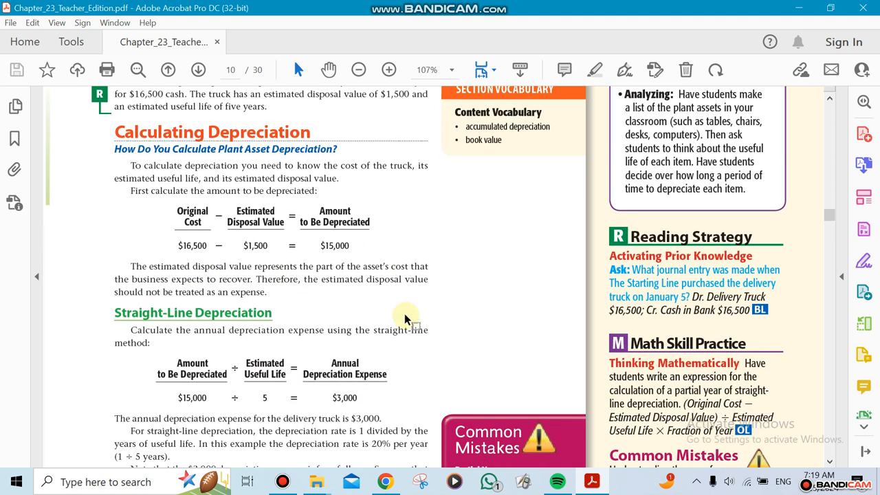
pyautogui.scroll(-3)
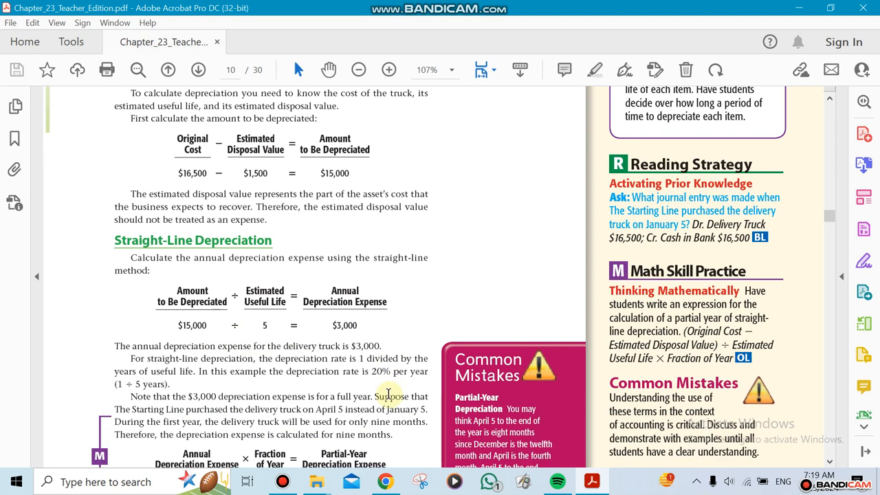
pyautogui.scroll(-3)
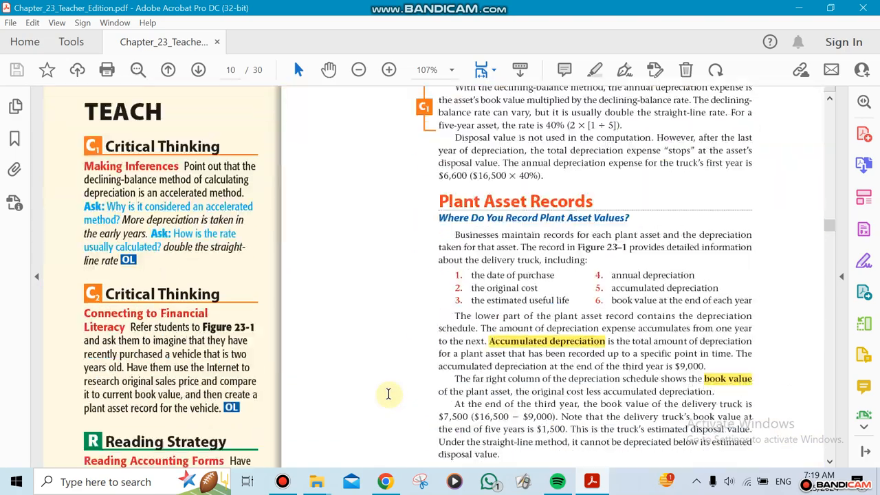
pyautogui.scroll(-3)
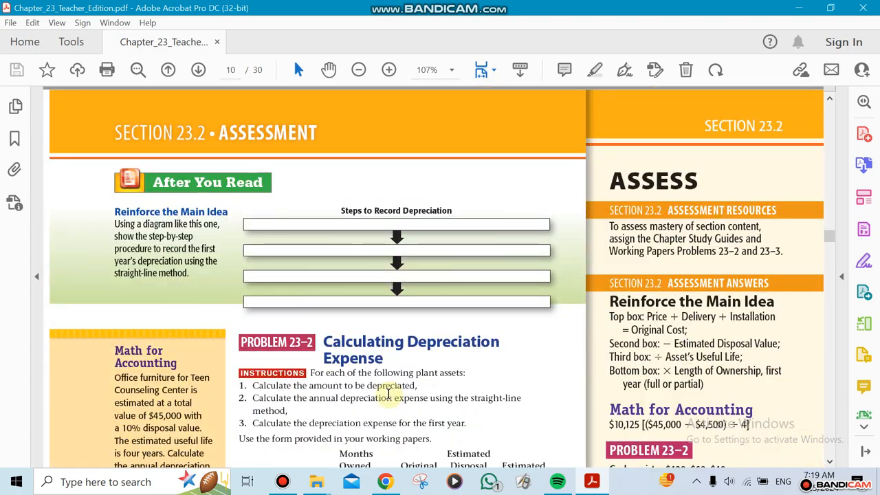
pyautogui.scroll(-3)
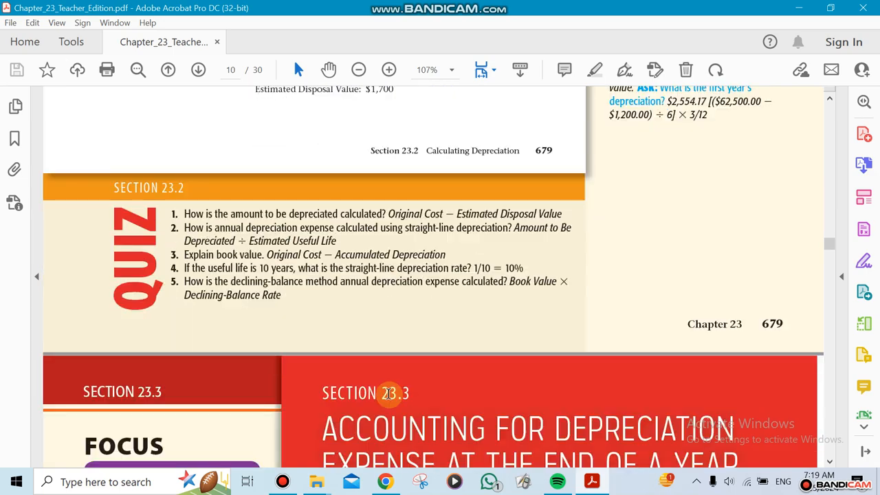
pyautogui.scroll(-3)
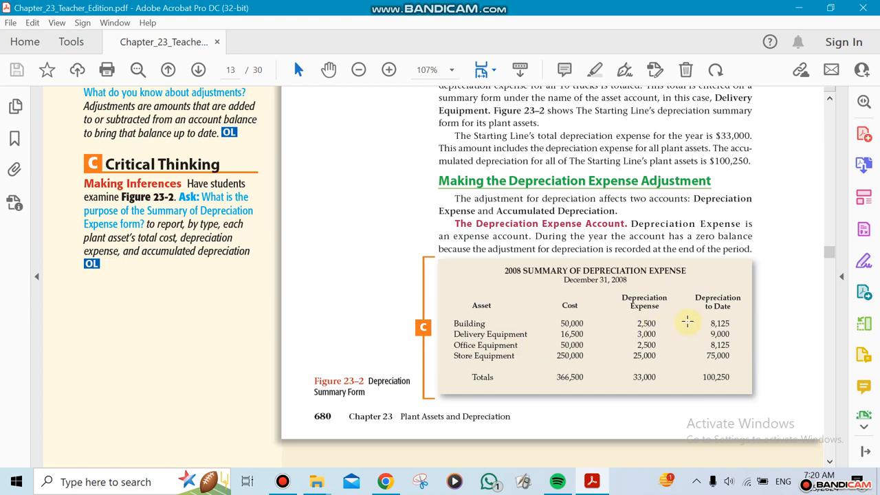
pyautogui.moveTo(740, 321)
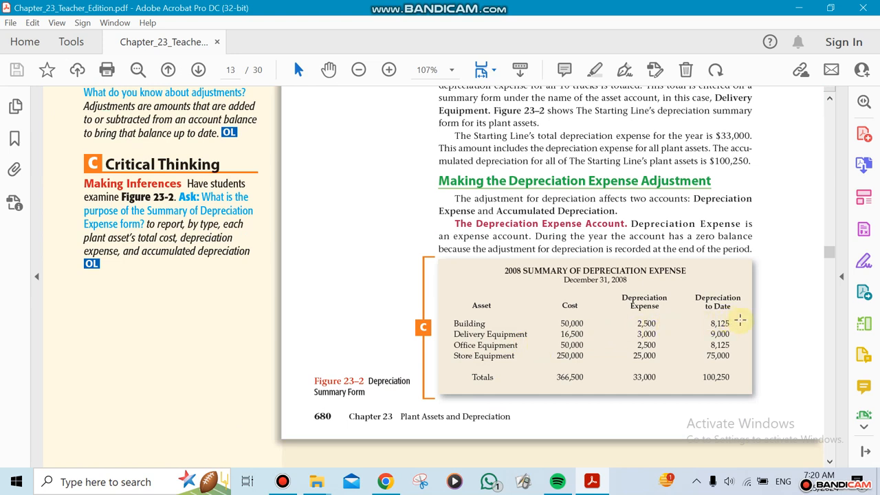
pyautogui.moveTo(596, 344)
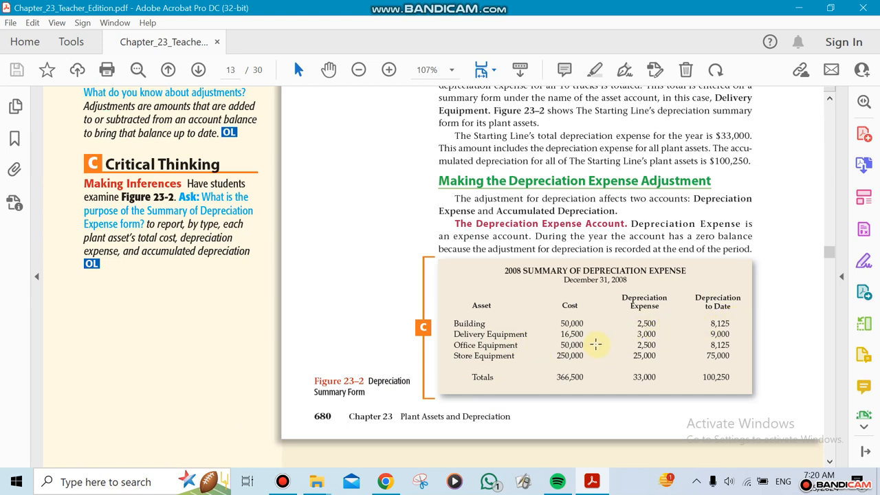
pyautogui.moveTo(512, 294)
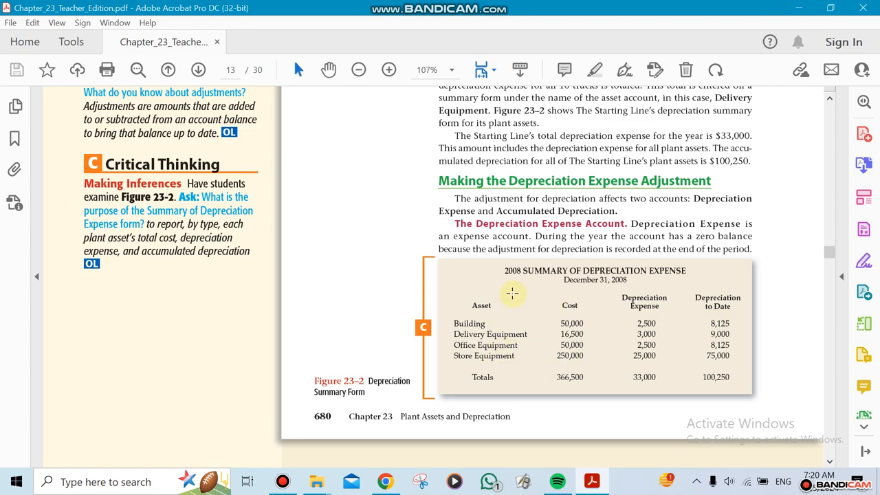
pyautogui.scroll(-3)
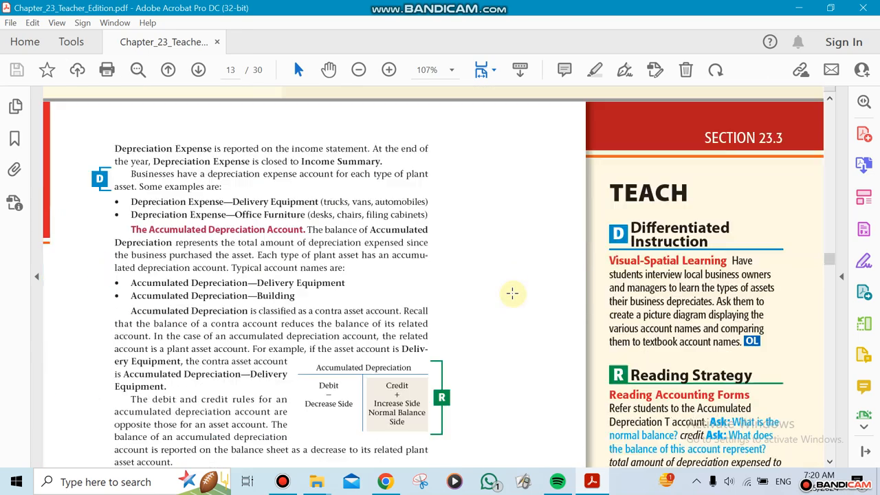
pyautogui.scroll(-3)
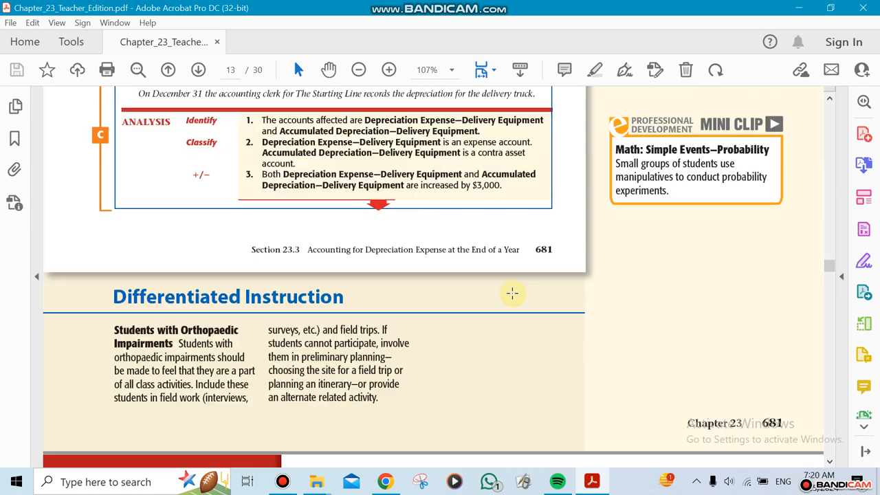
pyautogui.scroll(-3)
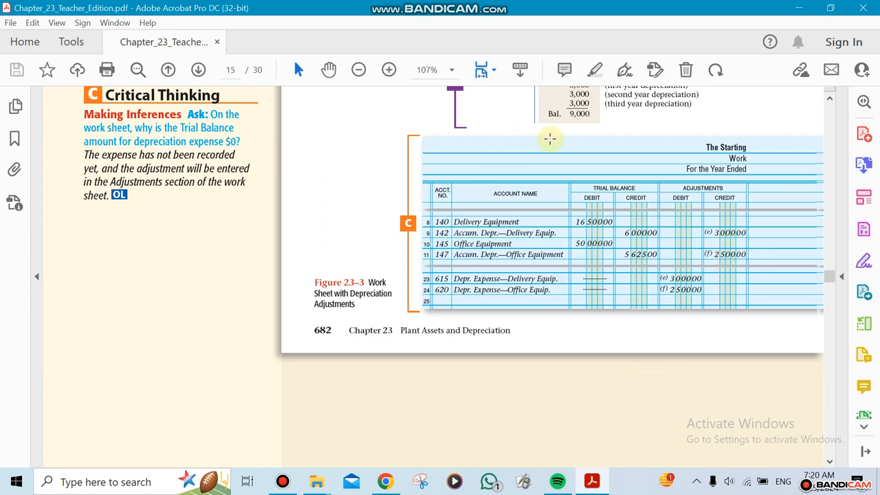
pyautogui.moveTo(525, 260)
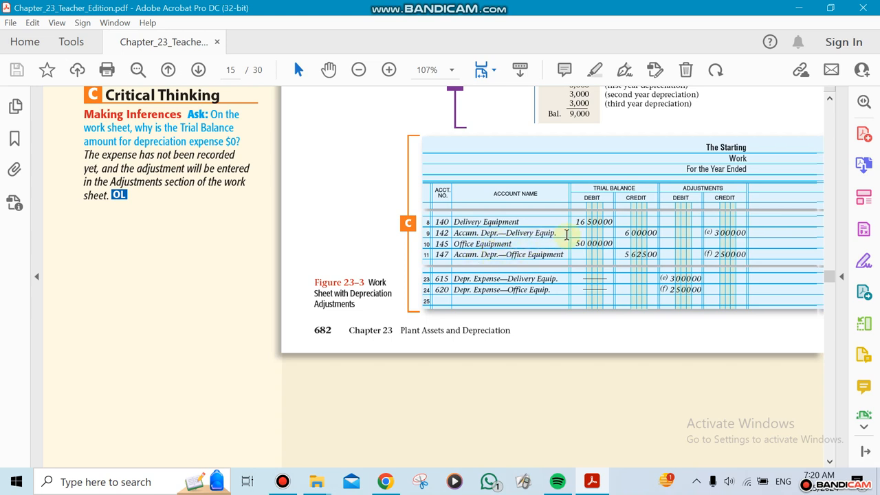
pyautogui.moveTo(511, 268)
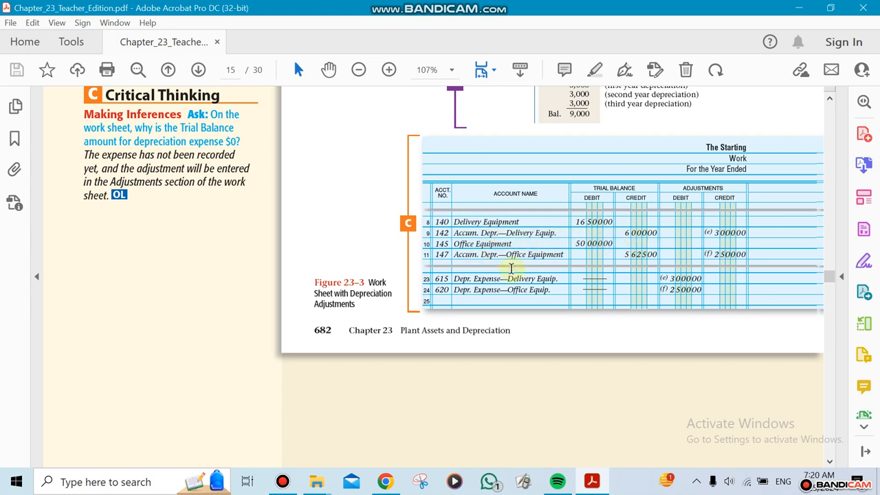
pyautogui.moveTo(519, 301)
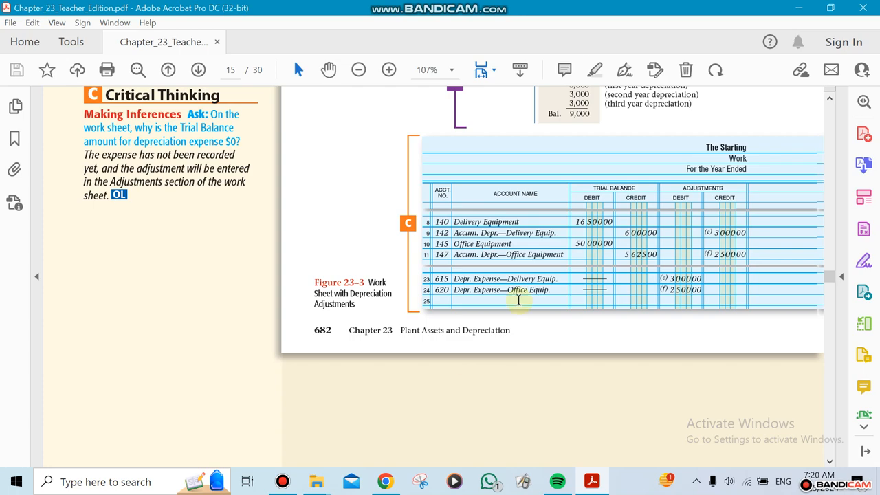
pyautogui.scroll(-3)
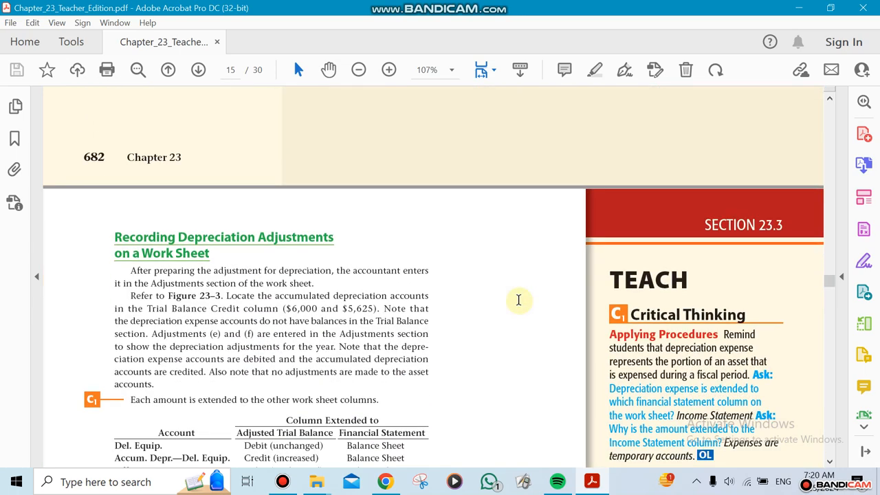
pyautogui.scroll(-3)
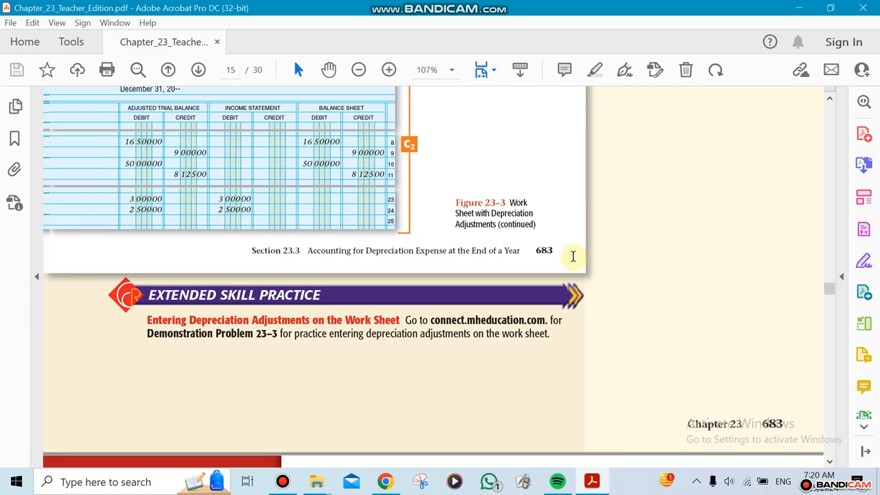
pyautogui.scroll(-3)
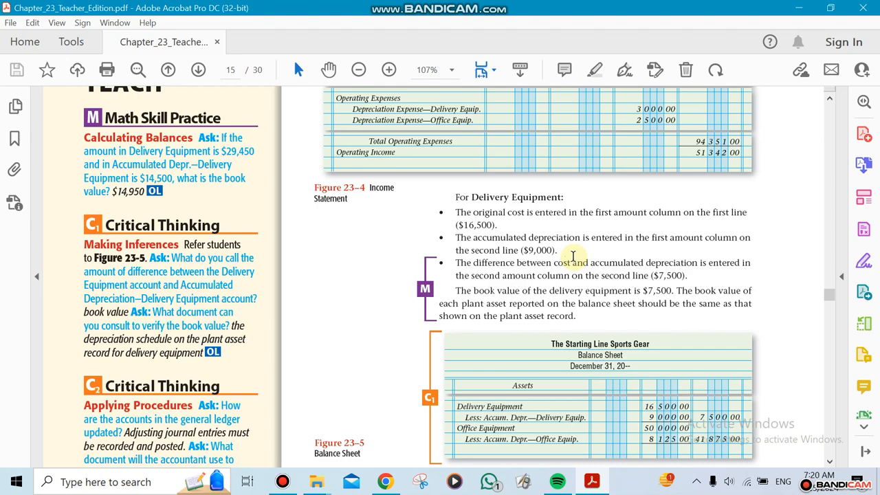
pyautogui.scroll(-3)
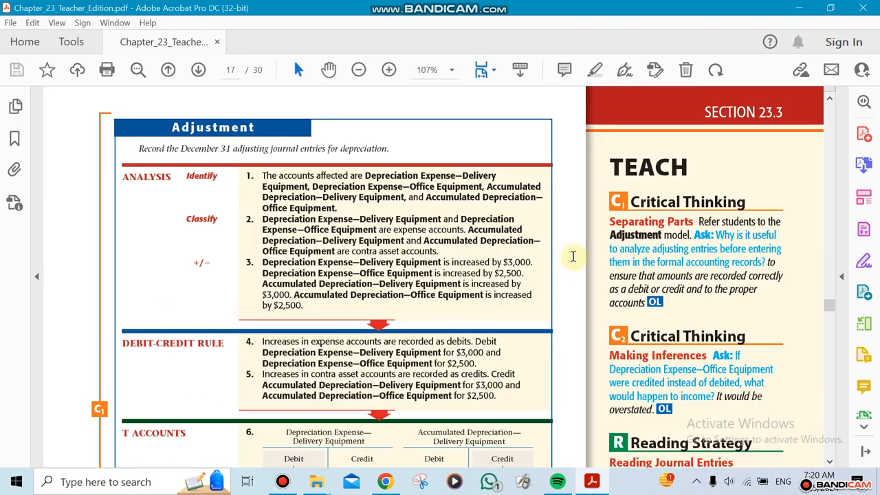
pyautogui.scroll(-3)
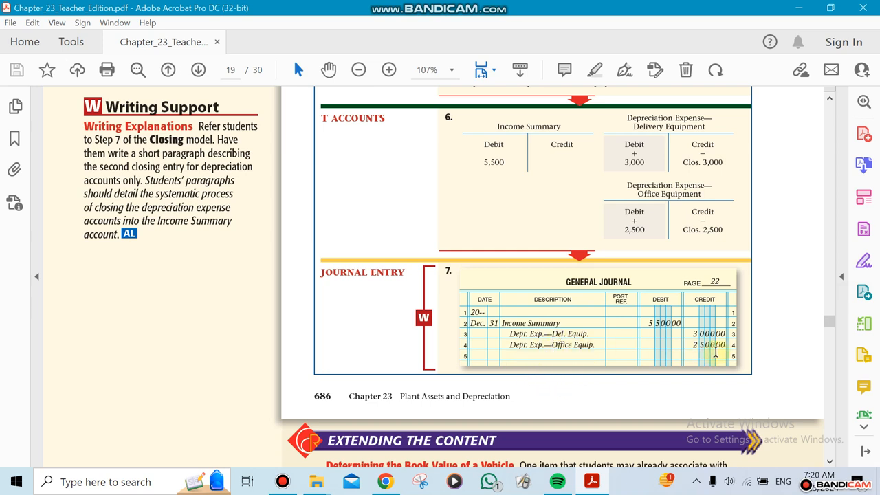
pyautogui.moveTo(679, 334)
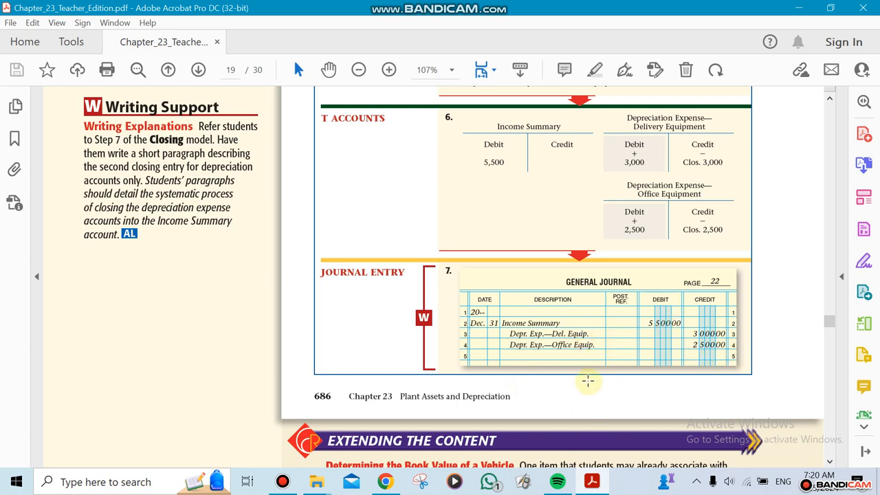
pyautogui.scroll(-3)
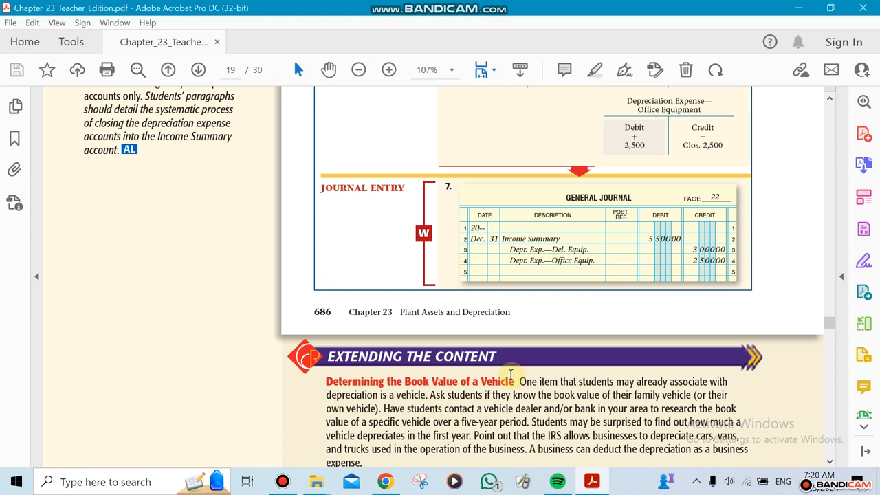
pyautogui.scroll(-3)
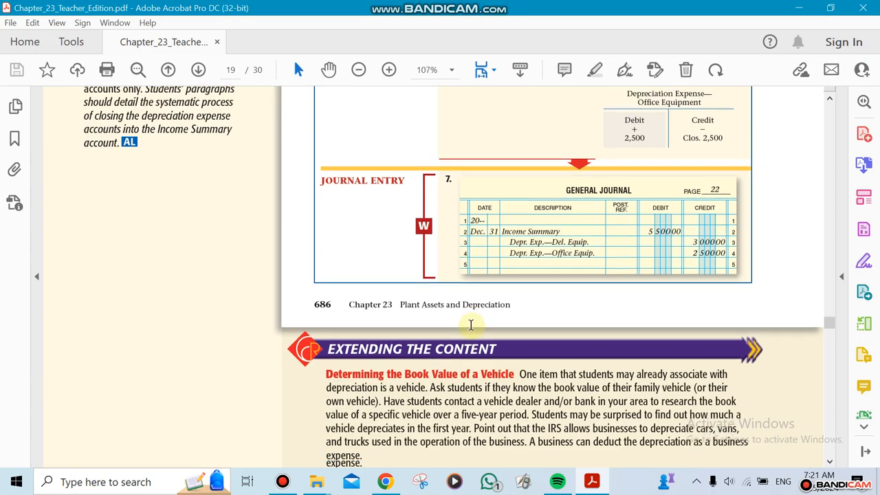
pyautogui.scroll(-3)
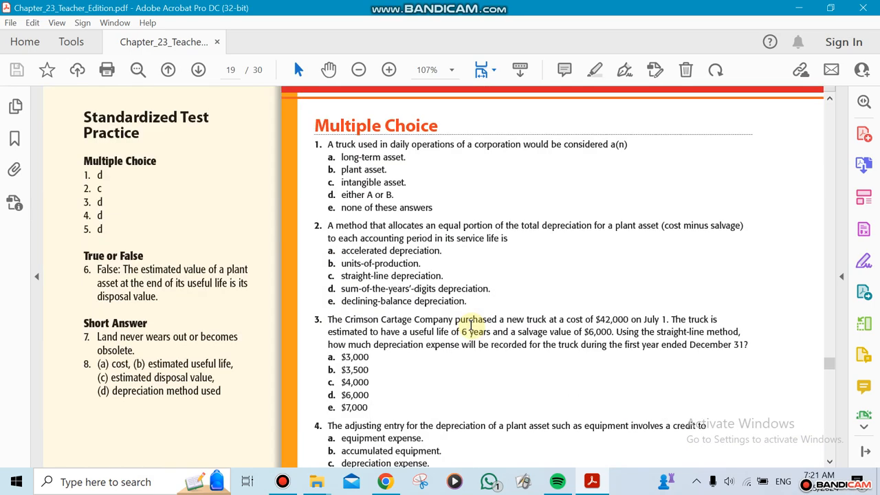
pyautogui.scroll(-3)
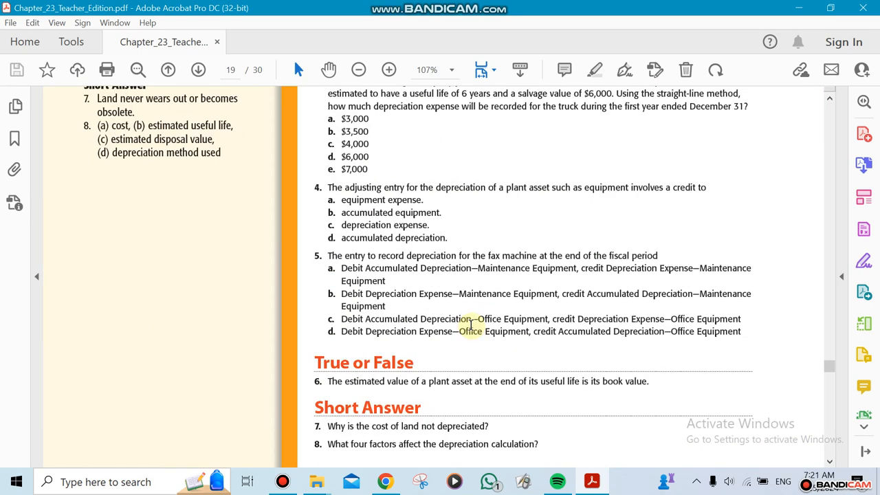